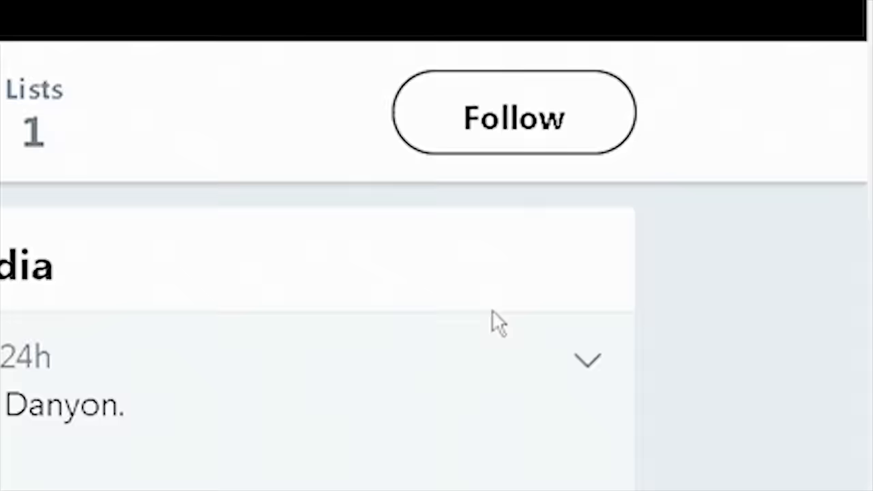
scroll(down, 3)
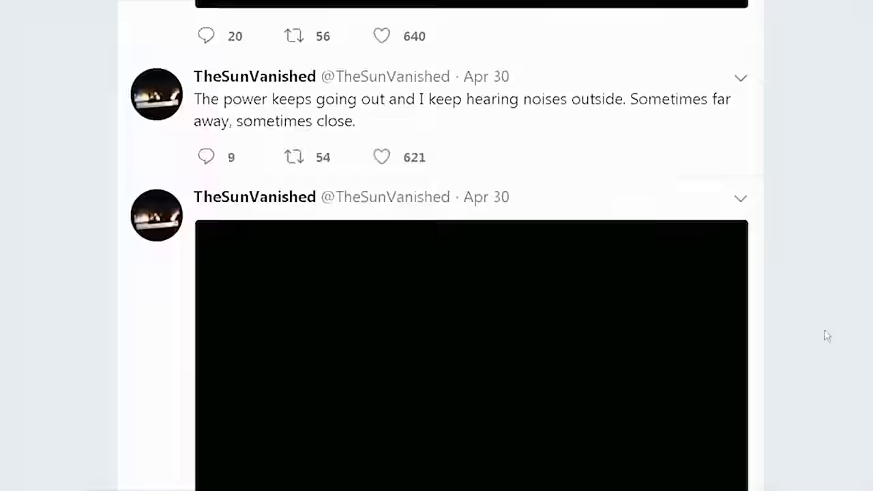
scroll(down, 3)
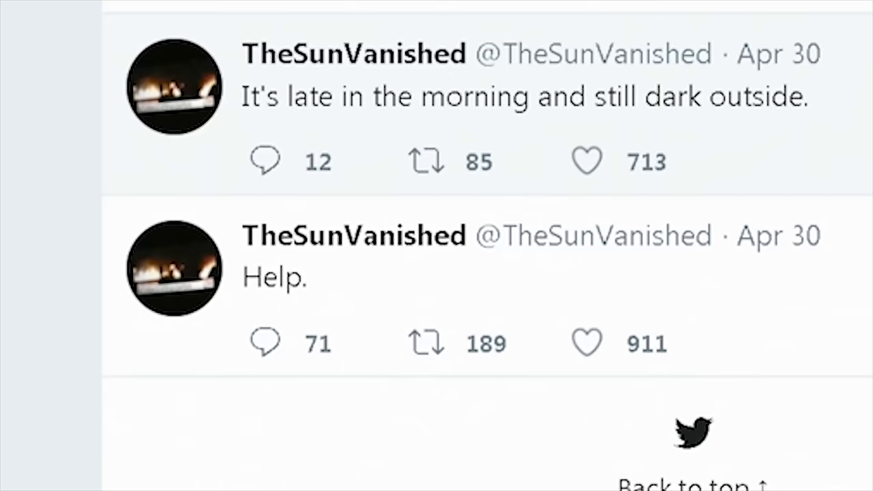